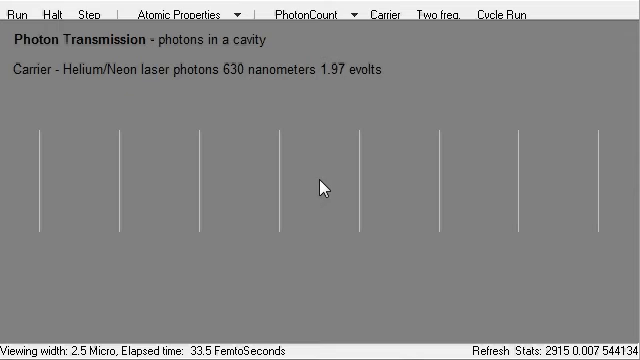
pyautogui.moveTo(228, 80)
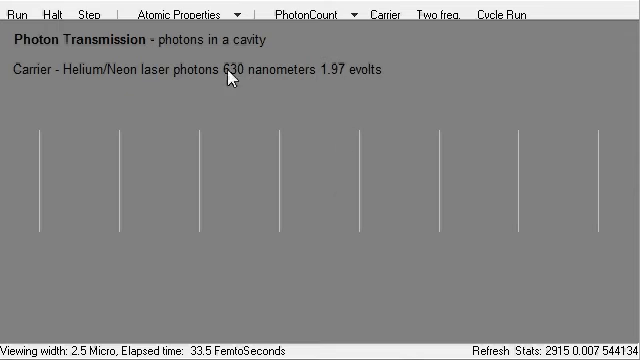
pyautogui.moveTo(272, 84)
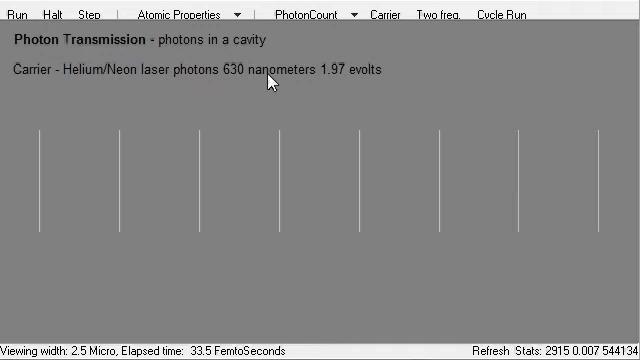
pyautogui.moveTo(356, 84)
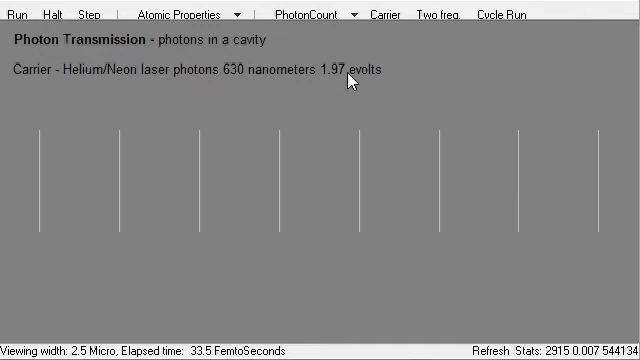
pyautogui.moveTo(200, 224)
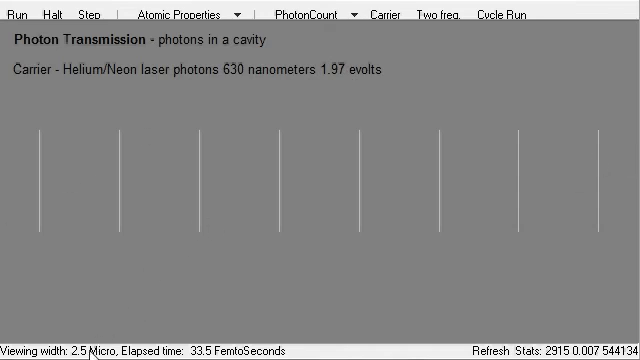
pyautogui.moveTo(196, 204)
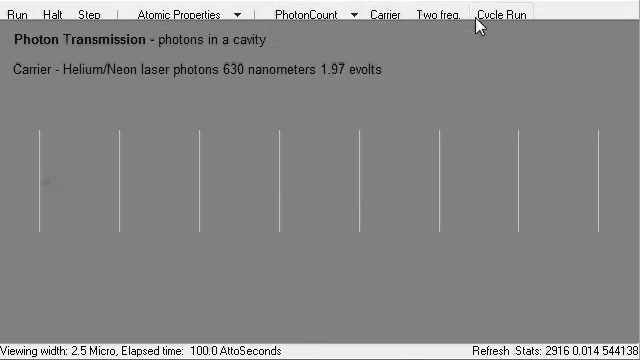
# Step: Start the single 630 nm photon simulation so elapsed time advances to 1.8 femtoseconds
pyautogui.click(12, 14)
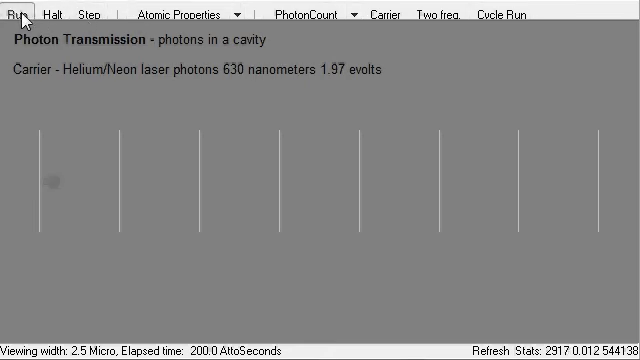
pyautogui.click(12, 12)
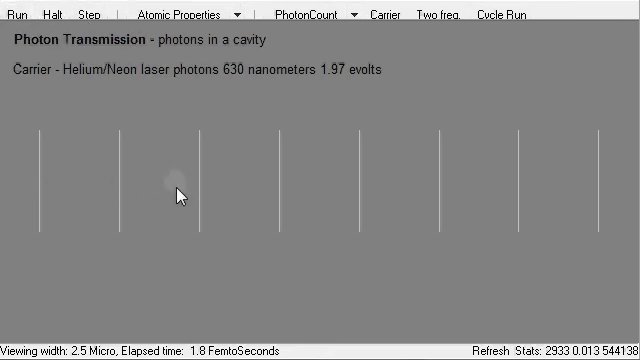